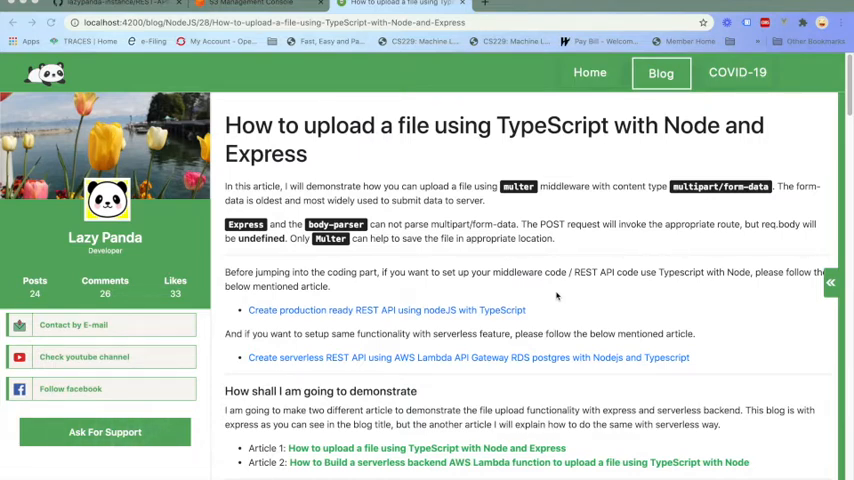
# Open the 'Create production ready REST API using nodeJS with TypeScript' article and read down to Heroku
pyautogui.scroll(-3)
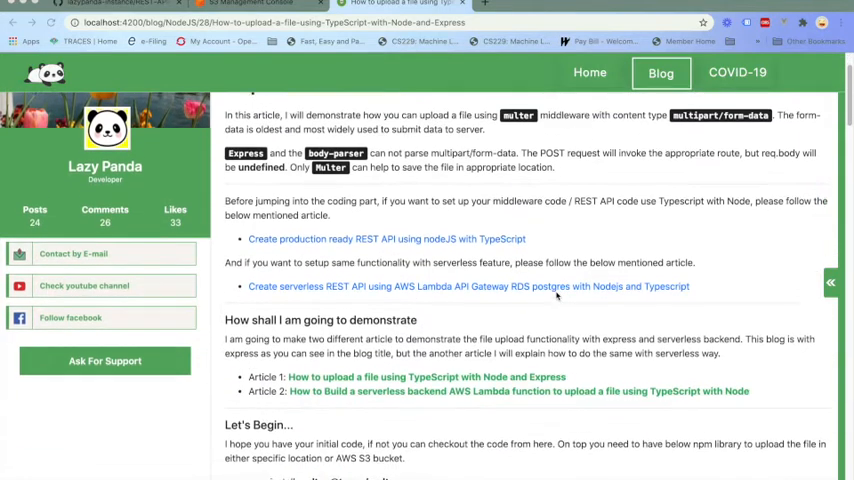
pyautogui.scroll(-3)
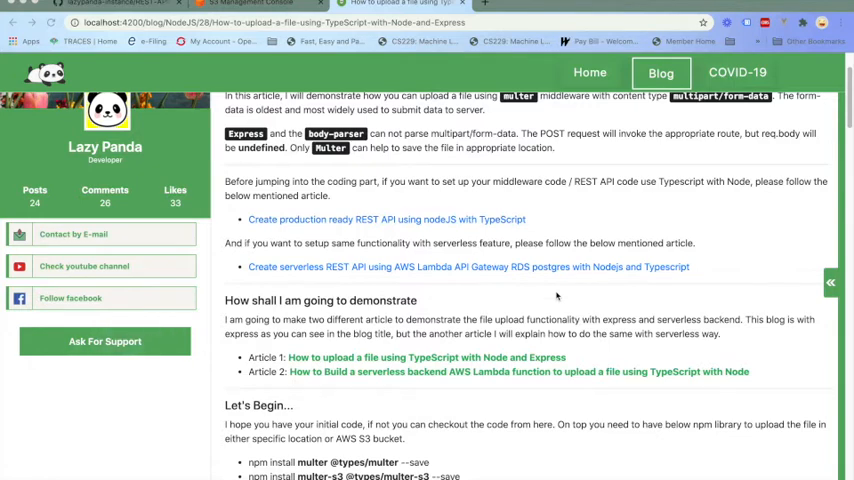
pyautogui.moveTo(357, 223)
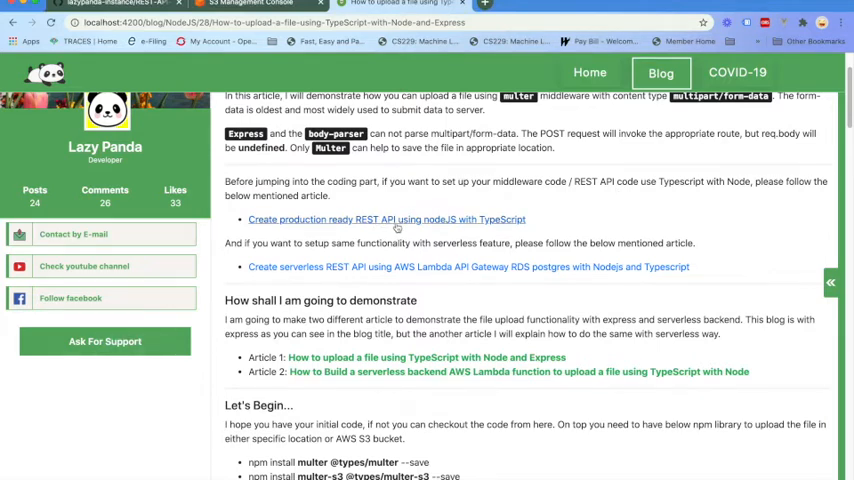
pyautogui.click(386, 219)
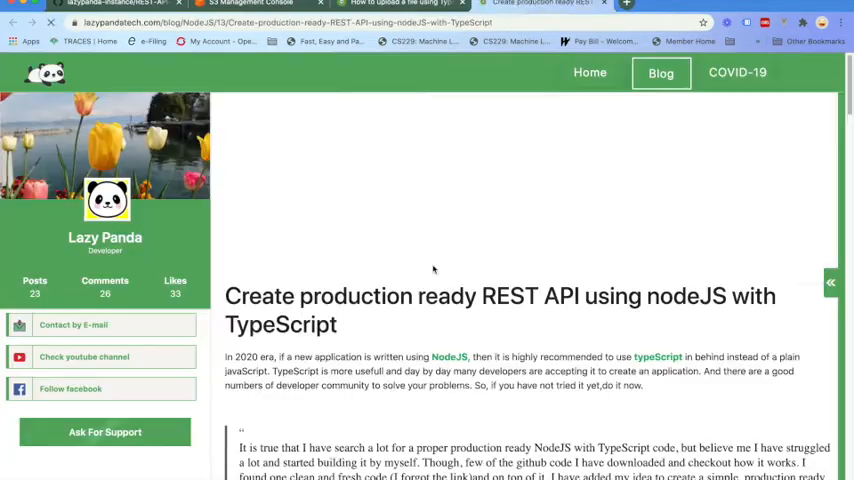
pyautogui.scroll(-3)
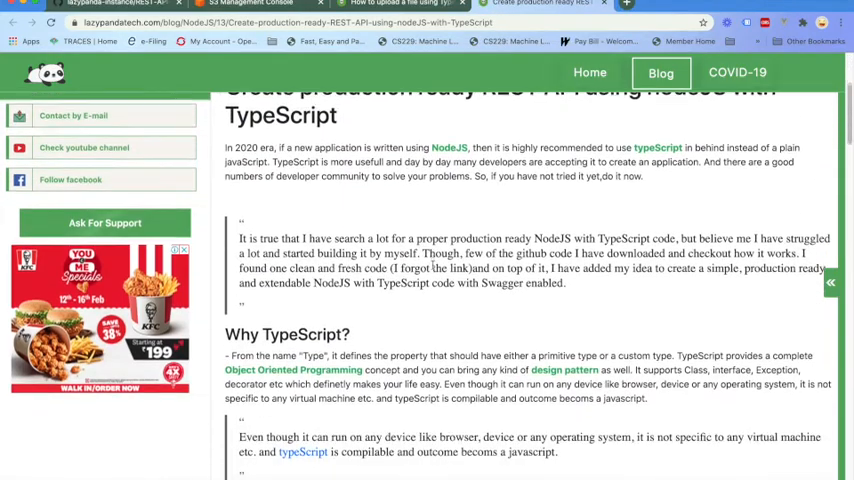
pyautogui.scroll(-3)
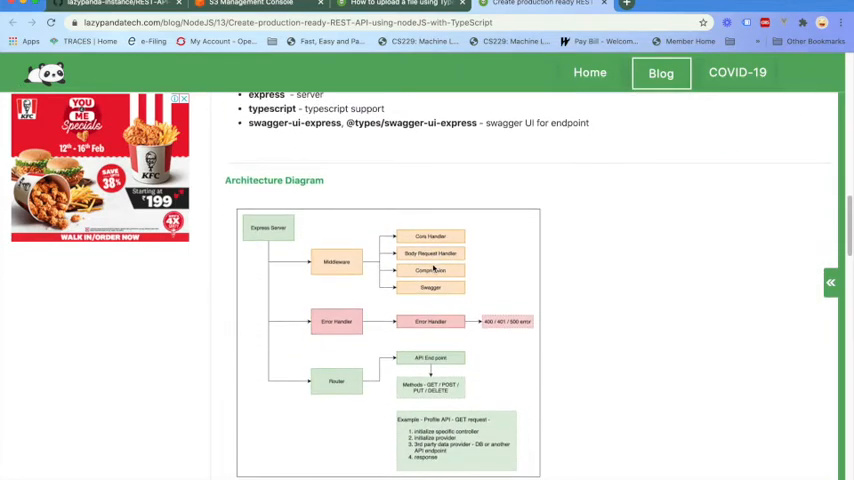
pyautogui.scroll(-3)
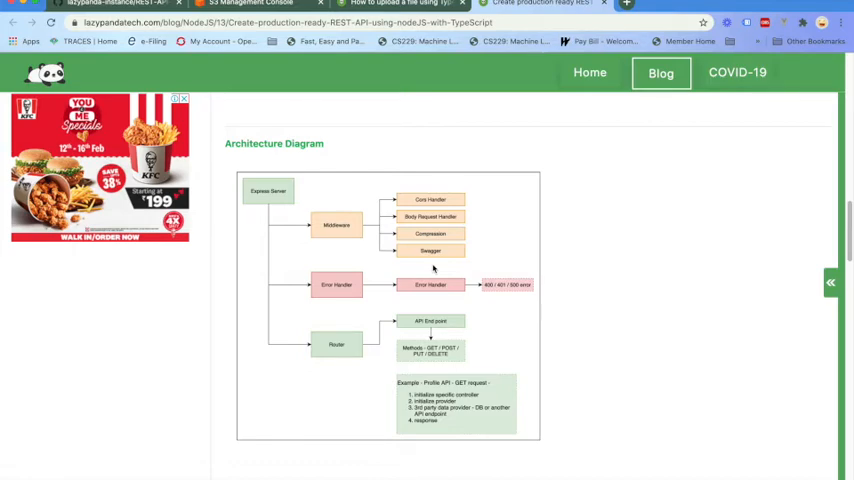
pyautogui.moveTo(476, 224)
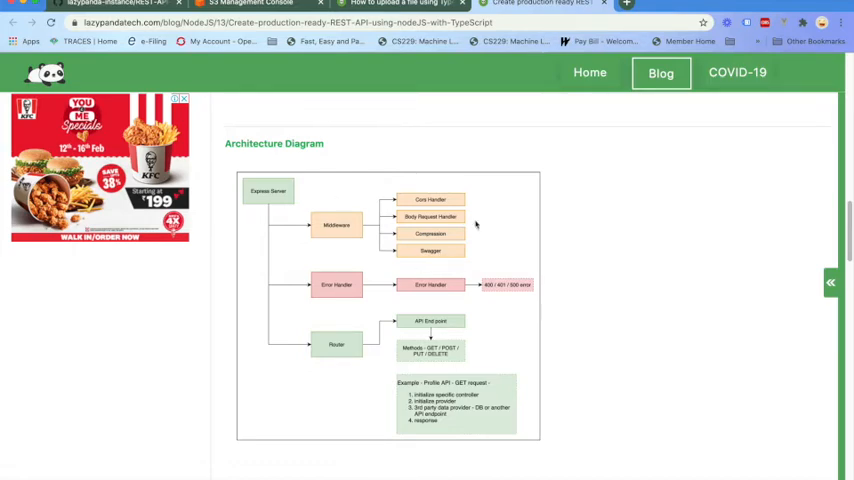
pyautogui.moveTo(388, 307)
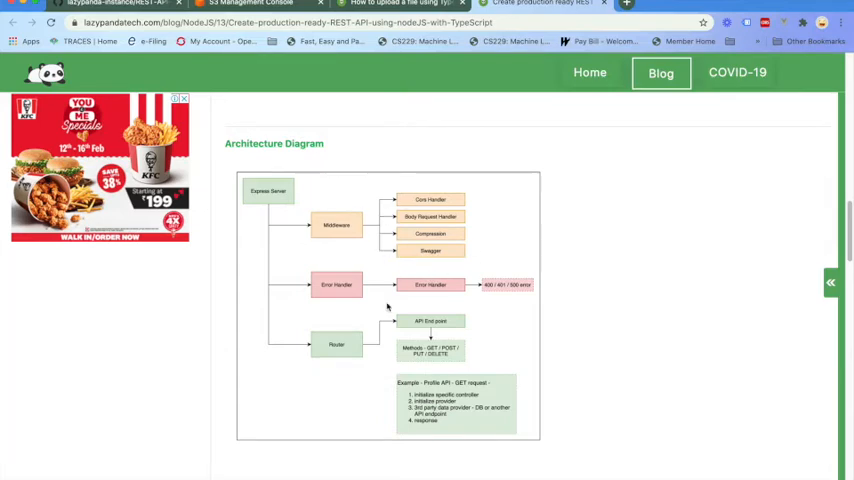
pyautogui.moveTo(461, 320)
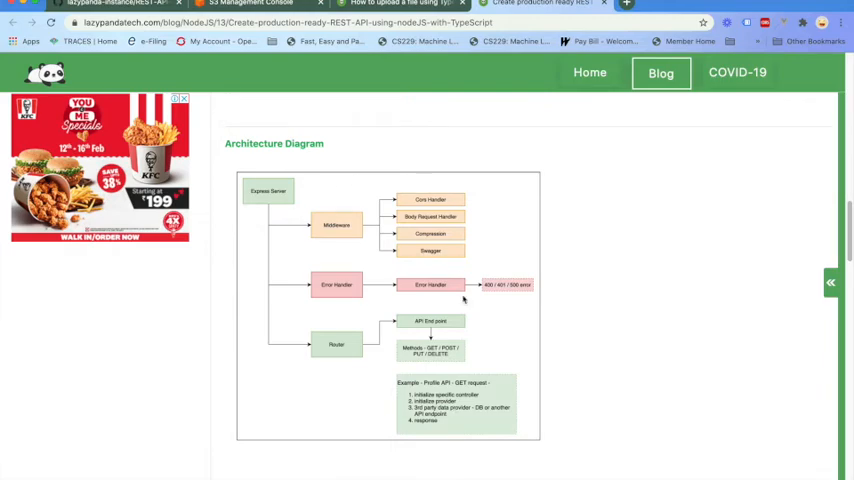
pyautogui.moveTo(477, 372)
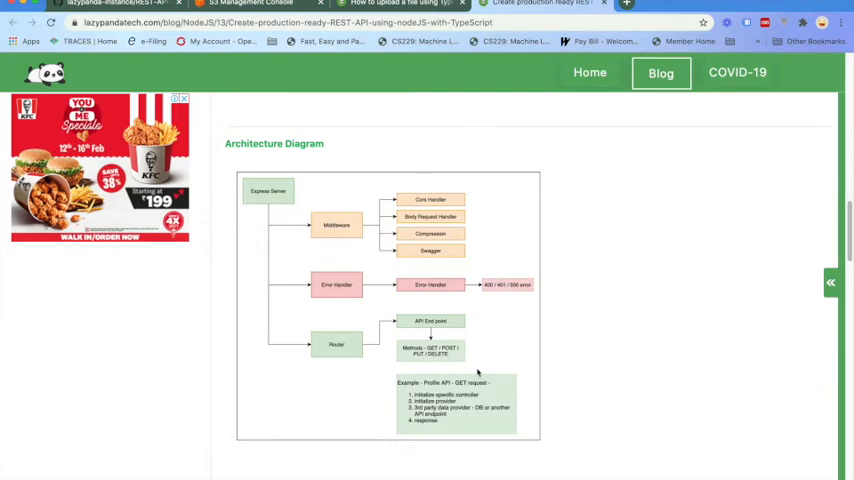
pyautogui.scroll(-3)
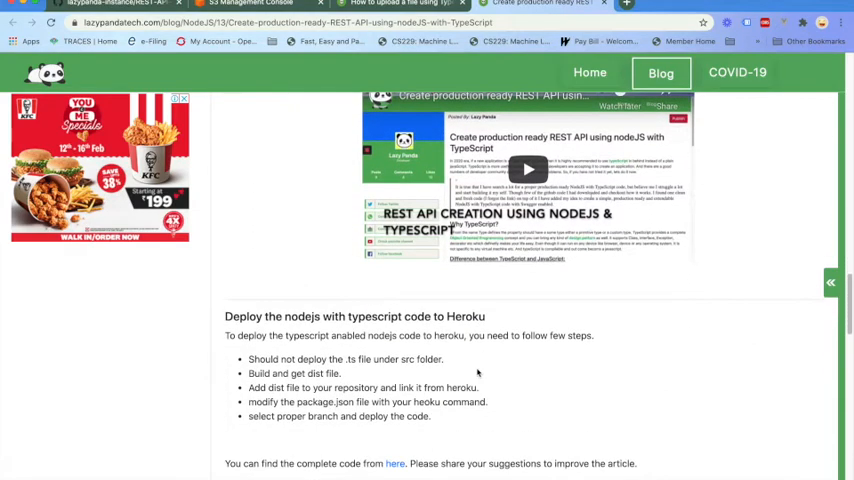
pyautogui.scroll(-3)
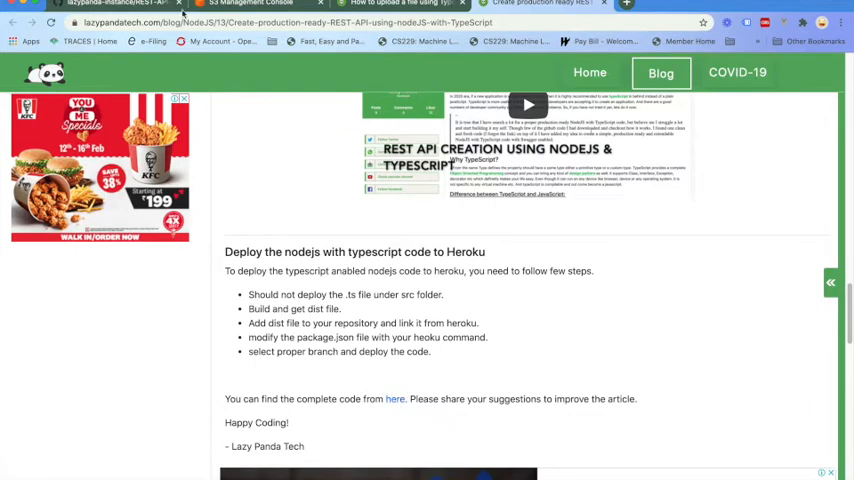
# Browse the REST-API-nodejs-typescript GitHub repository, then return to the file upload article
pyautogui.click(395, 398)
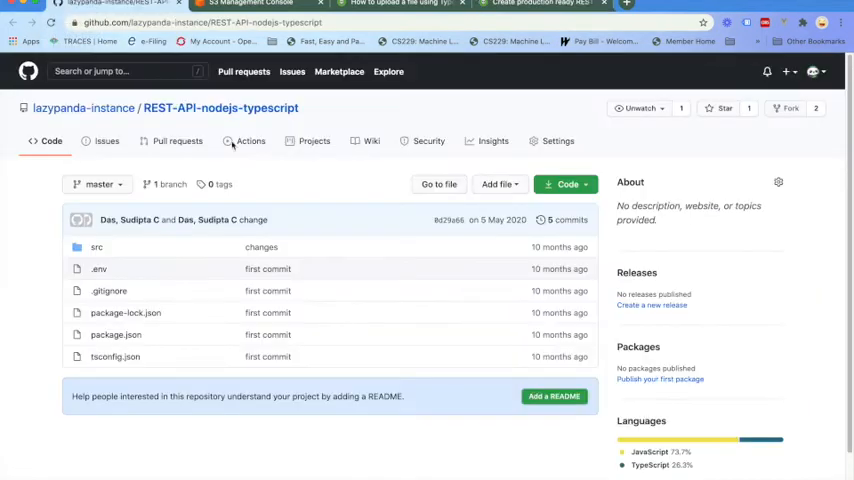
pyautogui.moveTo(42, 290)
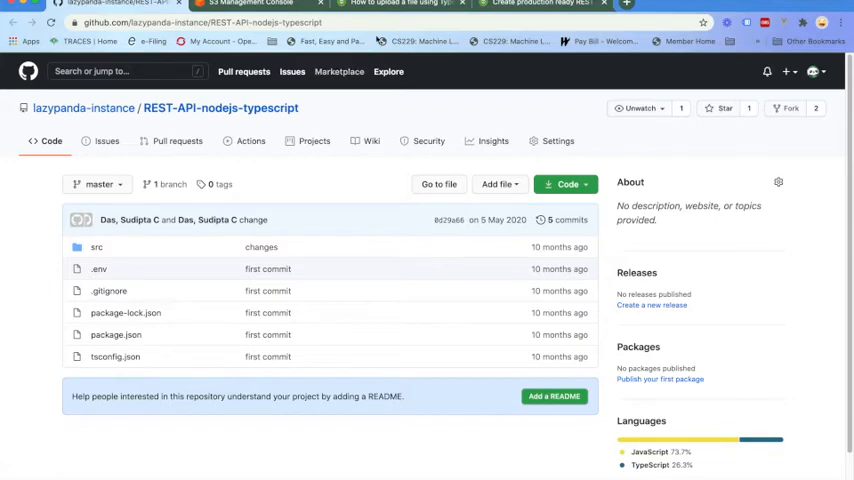
pyautogui.click(540, 3)
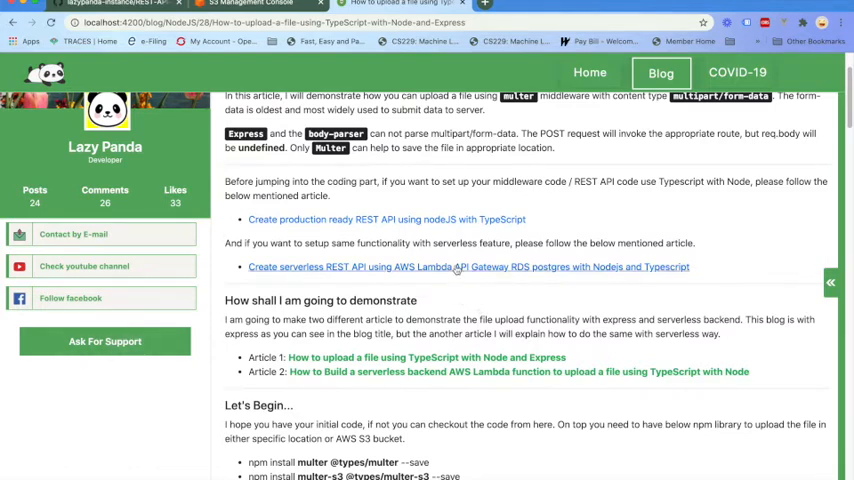
pyautogui.scroll(-3)
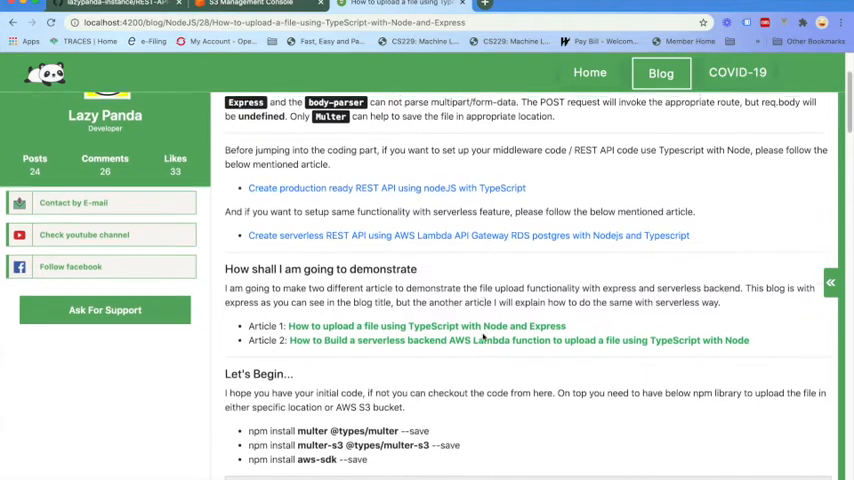
pyautogui.scroll(-3)
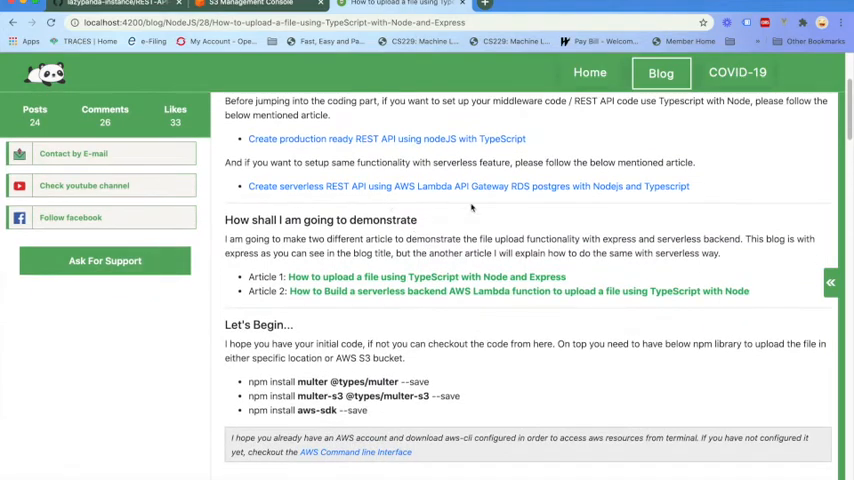
pyautogui.moveTo(478, 227)
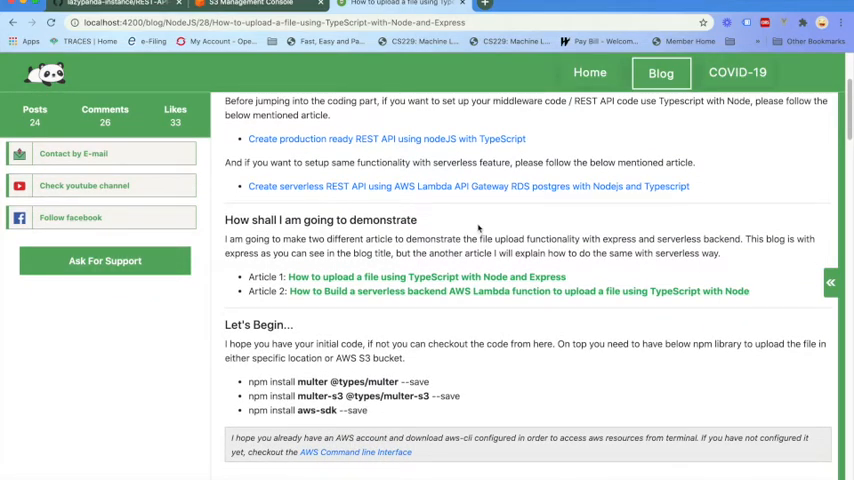
pyautogui.moveTo(480, 318)
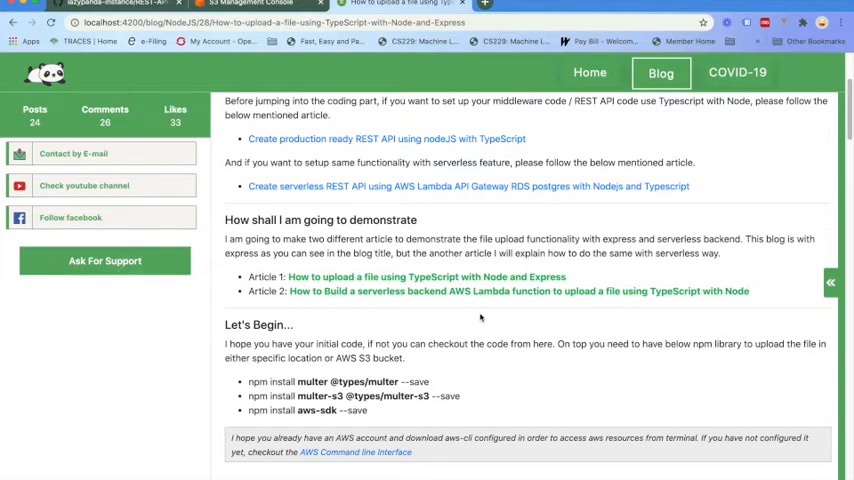
pyautogui.scroll(-3)
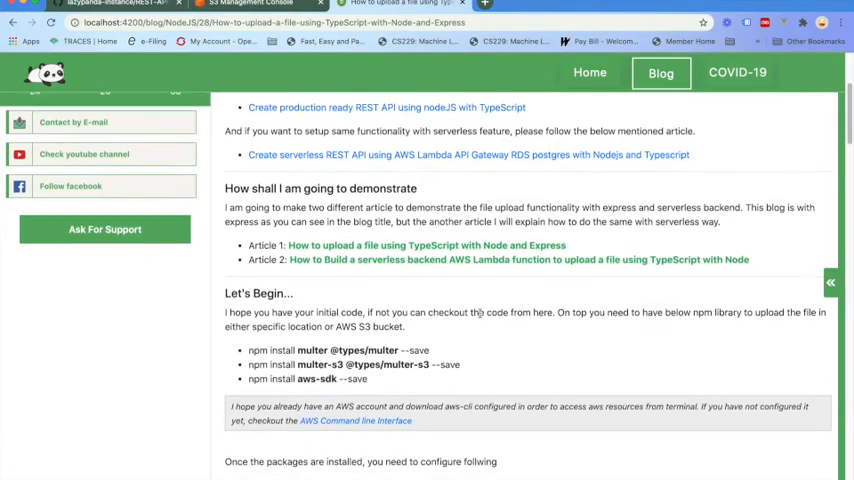
pyautogui.scroll(-3)
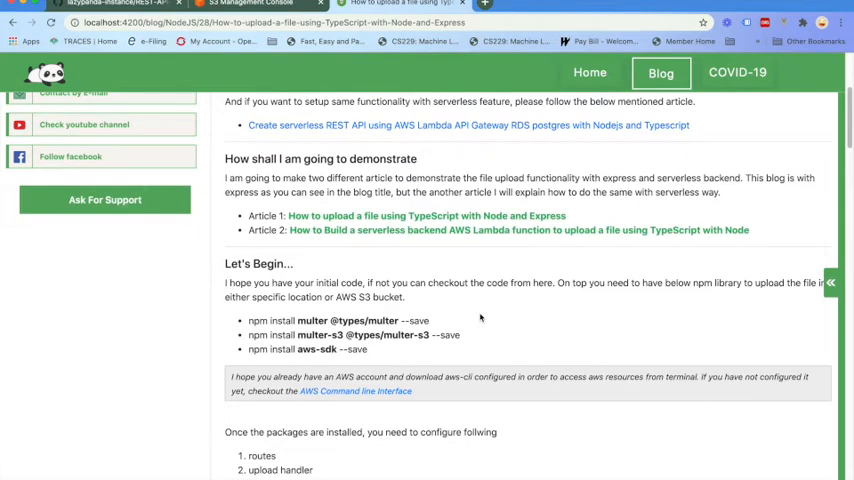
pyautogui.scroll(-3)
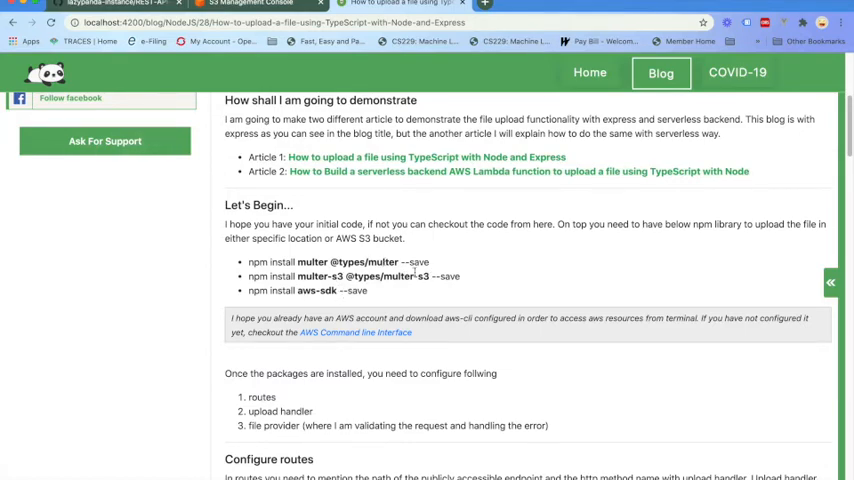
pyautogui.scroll(-3)
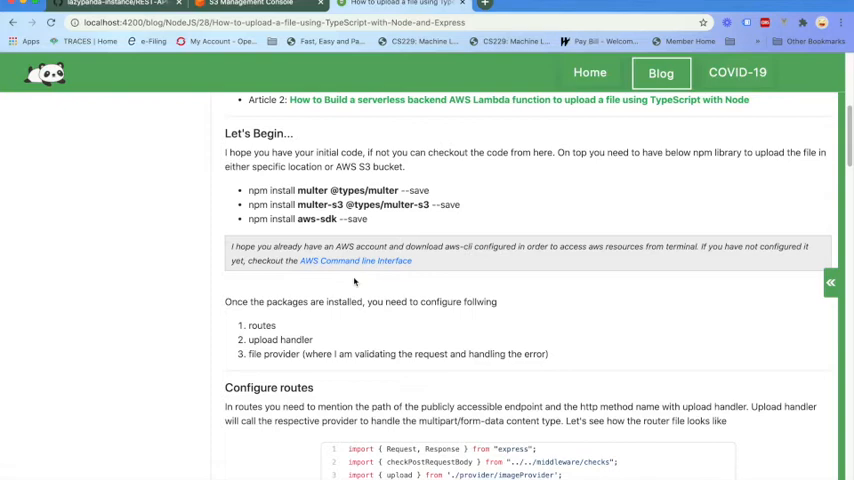
pyautogui.scroll(-3)
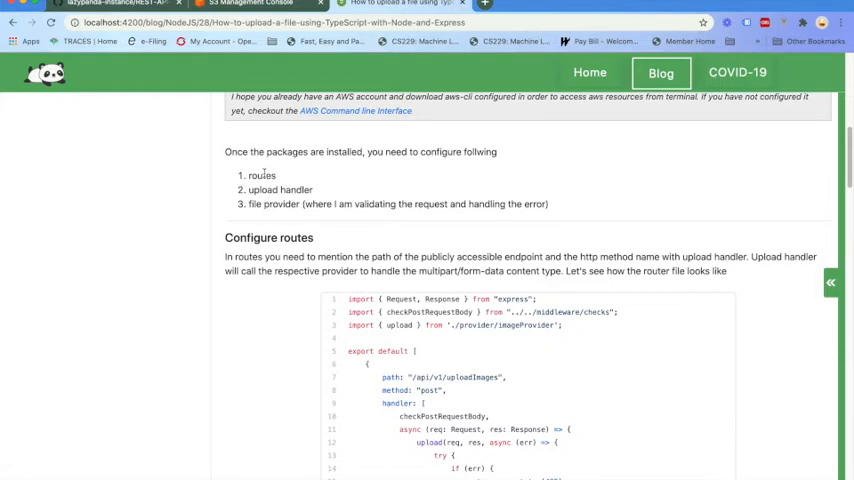
pyautogui.moveTo(293, 228)
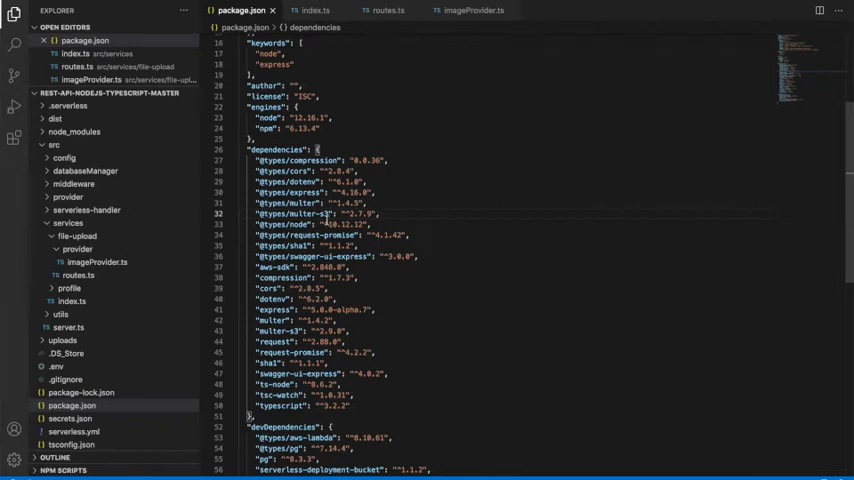
pyautogui.moveTo(292, 202)
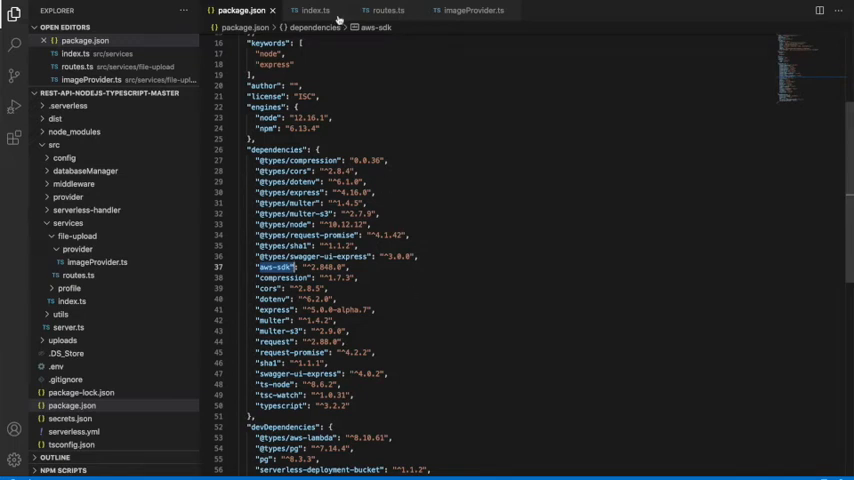
# Trace the fileUpload export in the services index.ts to the upload routes.ts file
pyautogui.click(316, 10)
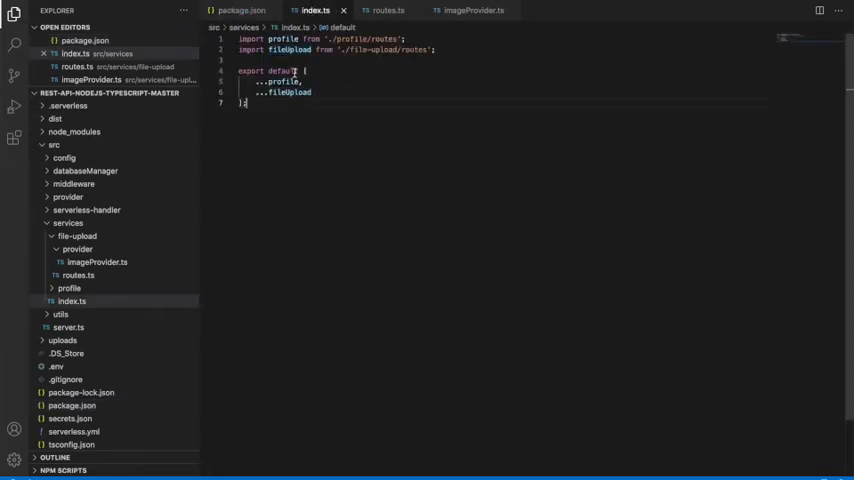
pyautogui.doubleClick(288, 92)
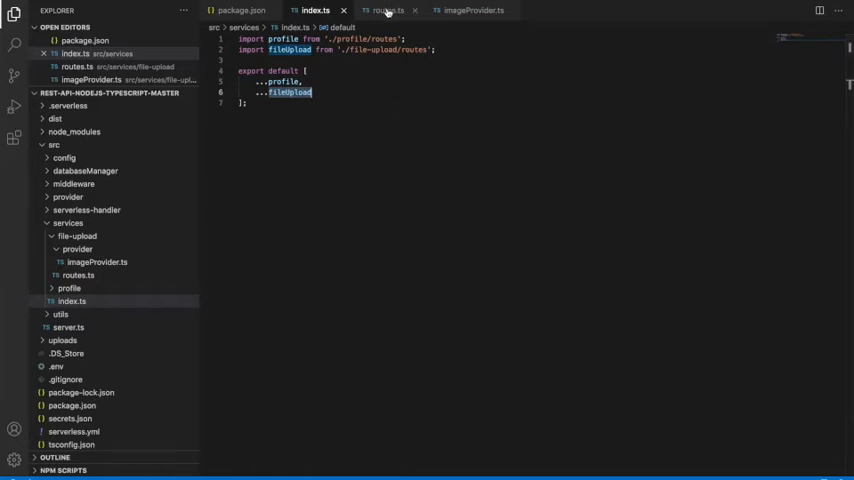
pyautogui.click(385, 10)
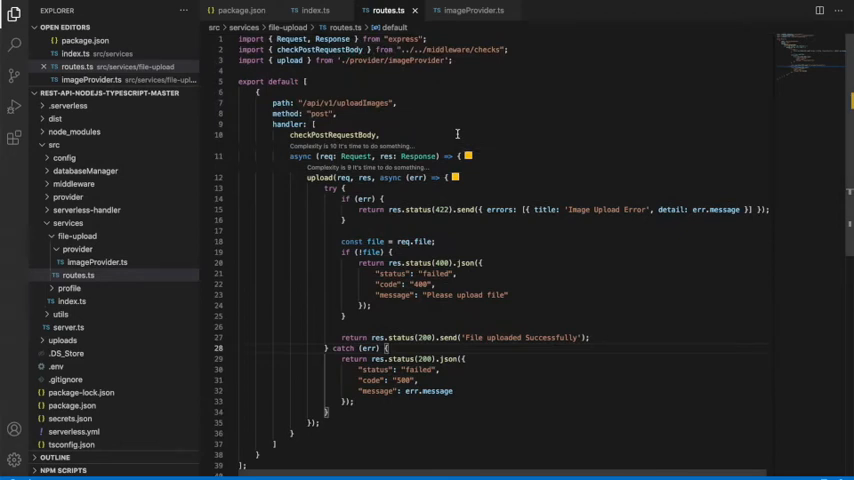
# Highlight the /api/v1/uploadImages path, then view imageProvider.ts with its multer-s3 setup
pyautogui.doubleClick(340, 102)
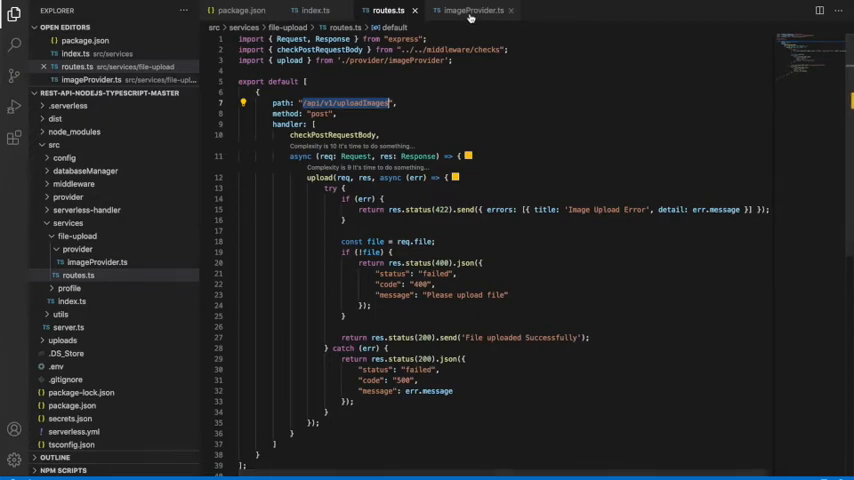
pyautogui.click(470, 10)
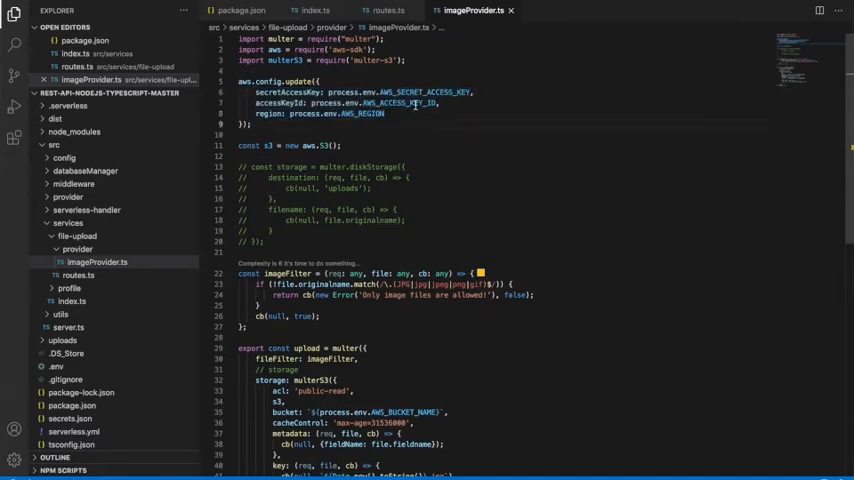
pyautogui.scroll(3)
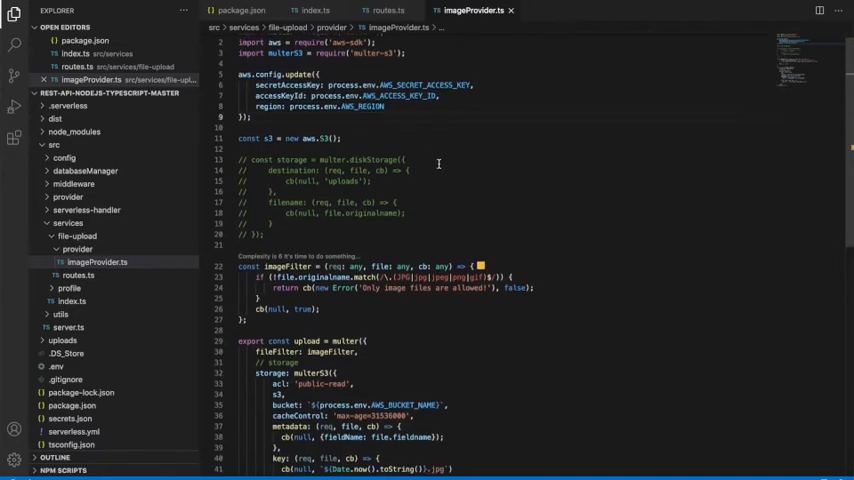
pyautogui.scroll(-3)
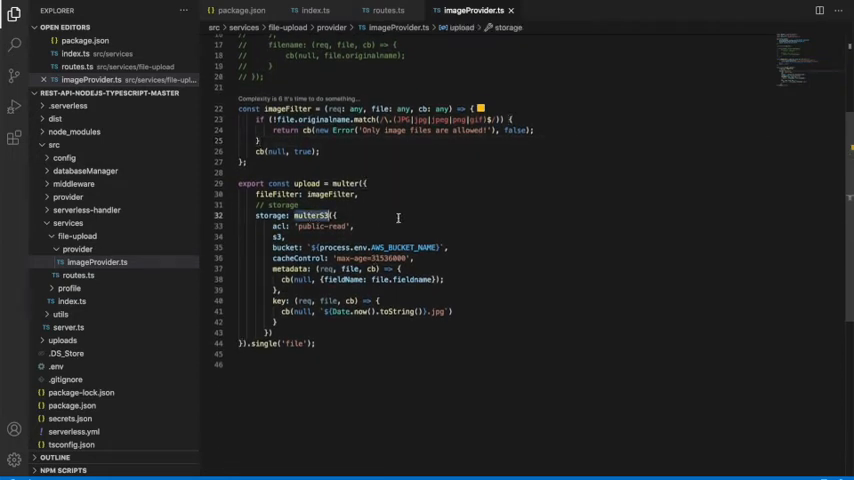
pyautogui.moveTo(400, 247)
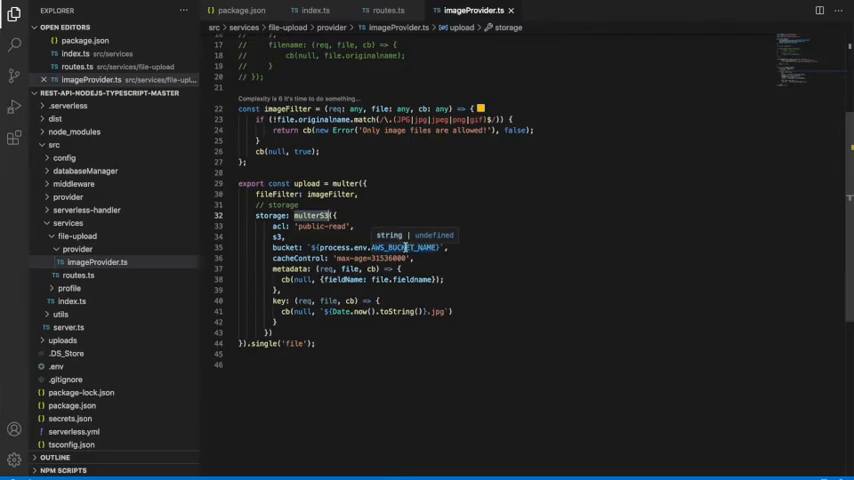
pyautogui.click(404, 247)
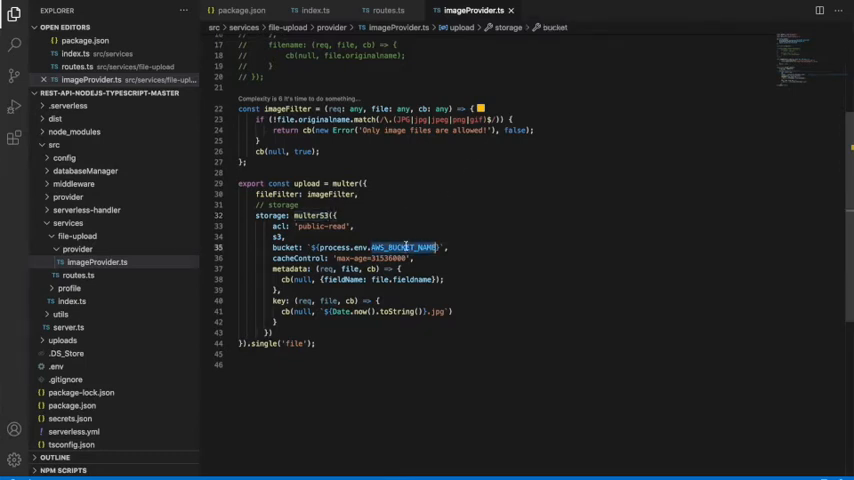
pyautogui.moveTo(405, 247)
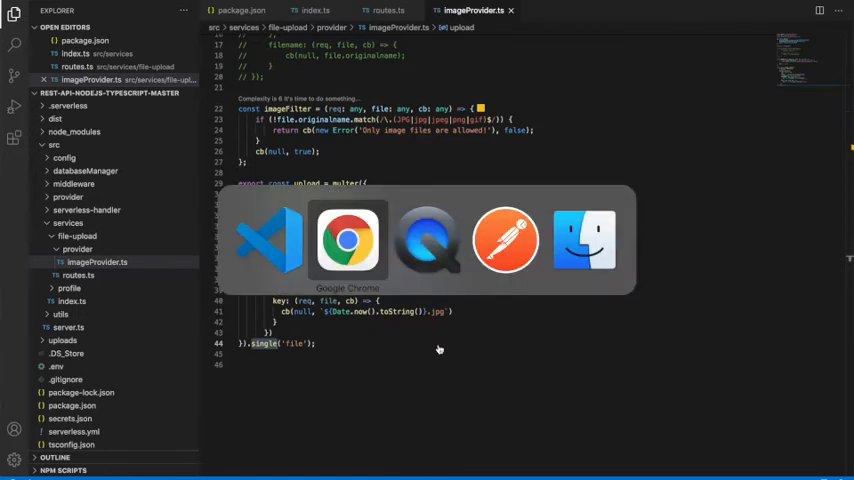
# Scroll the blog to multer's none, single, array, any and fields methods, highlighting multer.array()
pyautogui.click(348, 240)
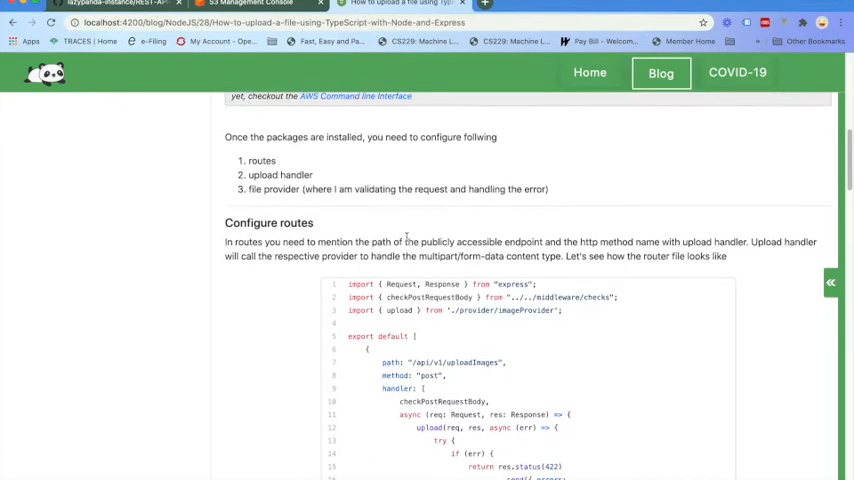
pyautogui.scroll(-3)
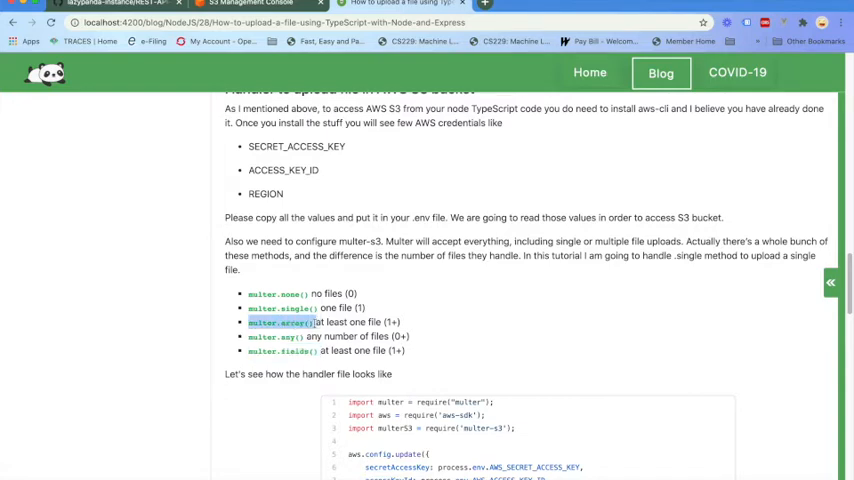
pyautogui.moveTo(437, 314)
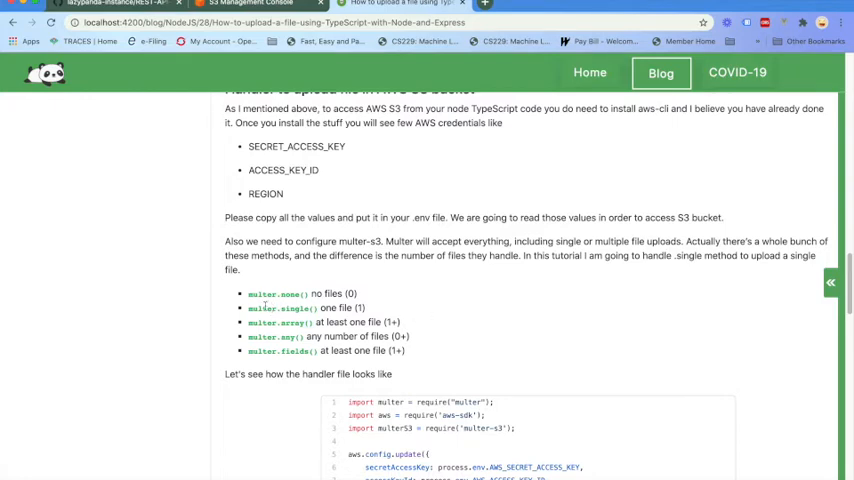
pyautogui.doubleClick(281, 307)
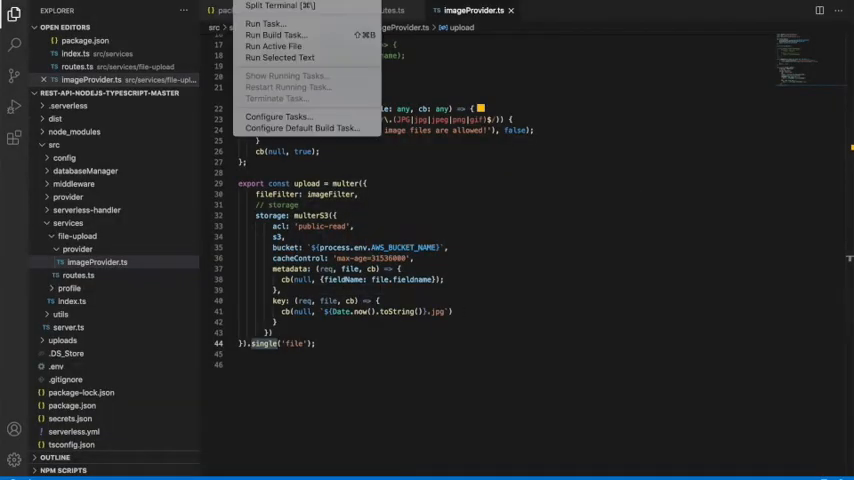
# Run npm run build && npm run serve in a new terminal to serve on localhost:4500
pyautogui.click(393, 348)
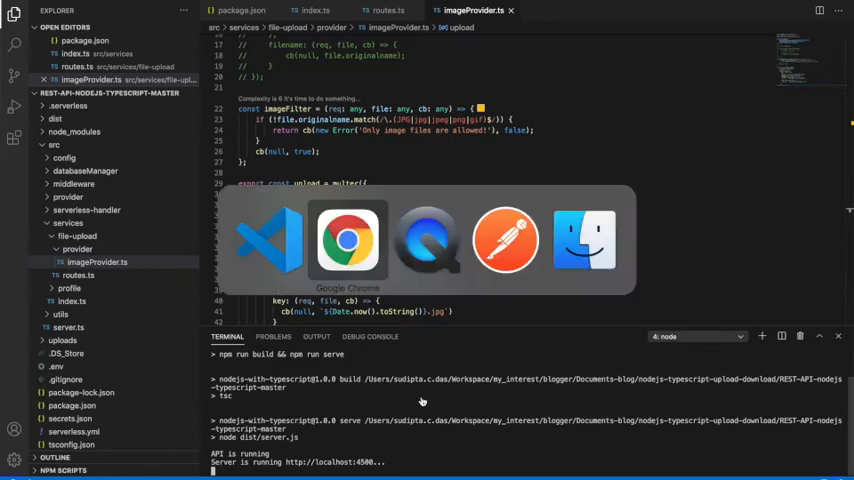
# Give the demo /api/v1/uploadImages request a Content-Type: multipart/form-data header
pyautogui.click(505, 240)
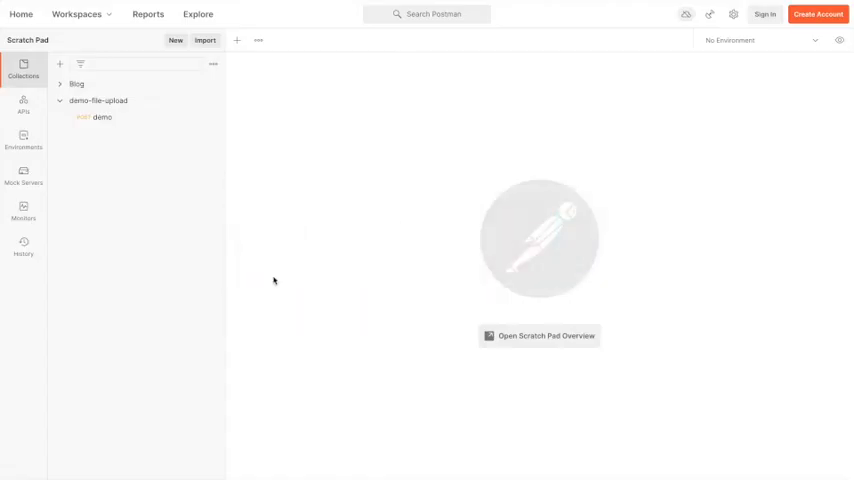
pyautogui.click(102, 117)
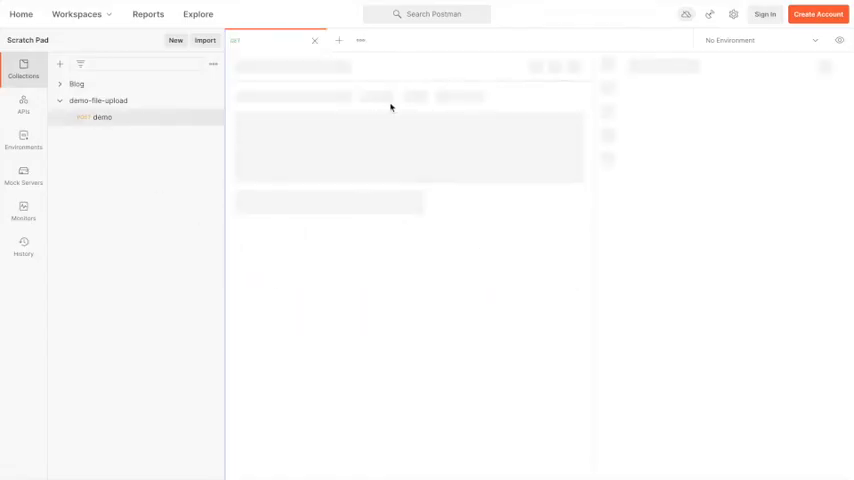
pyautogui.click(102, 117)
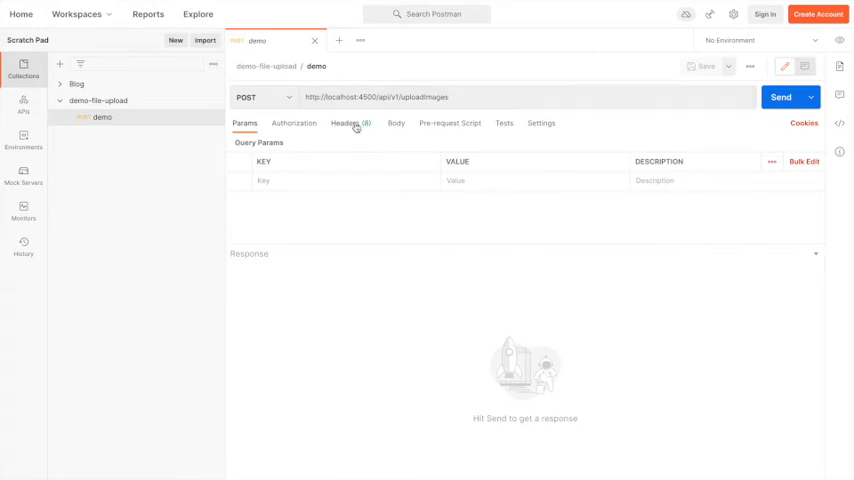
pyautogui.click(345, 123)
pyautogui.write('con')
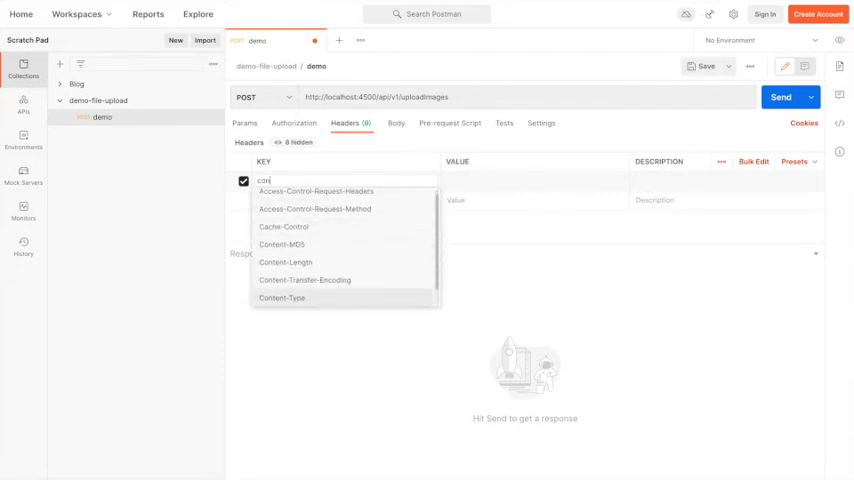
pyautogui.click(282, 298)
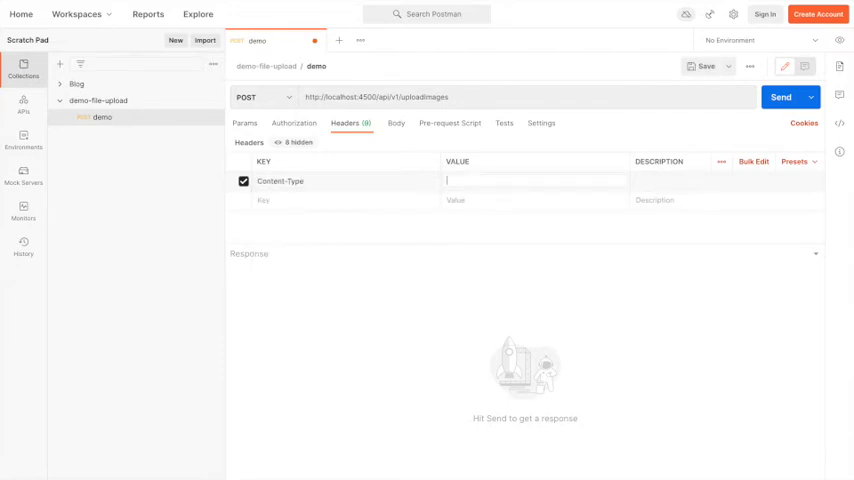
pyautogui.write('mu')
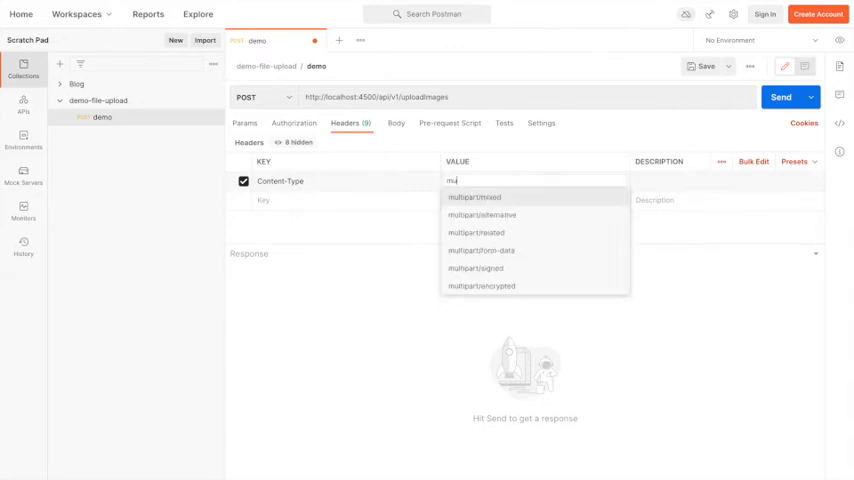
pyautogui.click(481, 251)
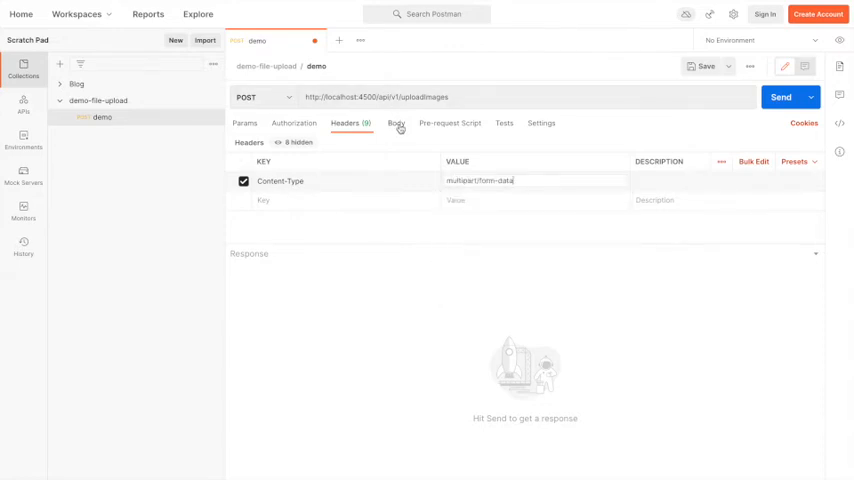
pyautogui.click(396, 123)
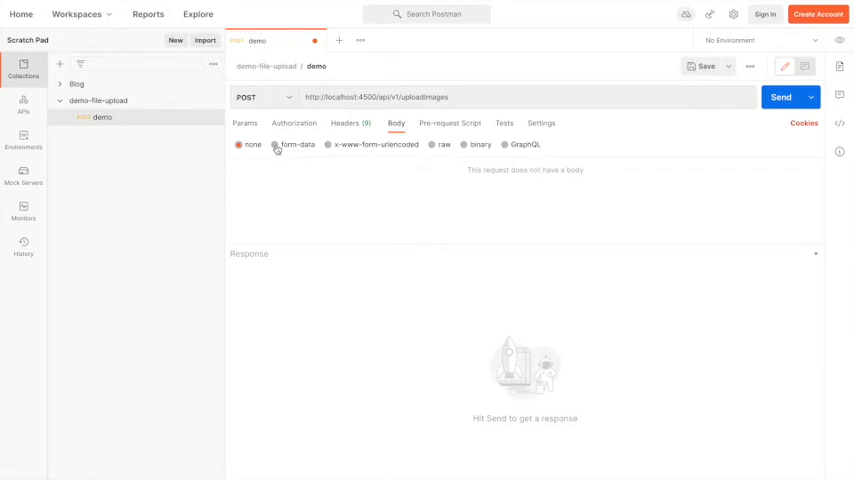
# Add a form-data body key 'file' and set its type to File
pyautogui.click(275, 144)
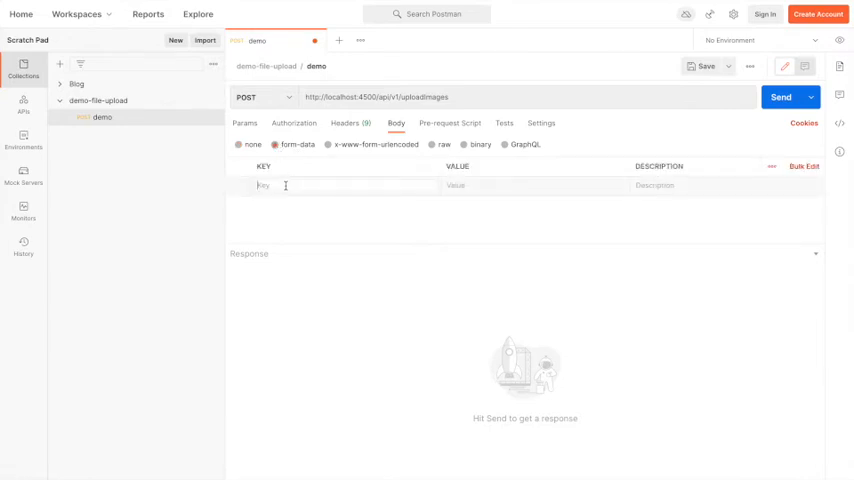
pyautogui.write('file')
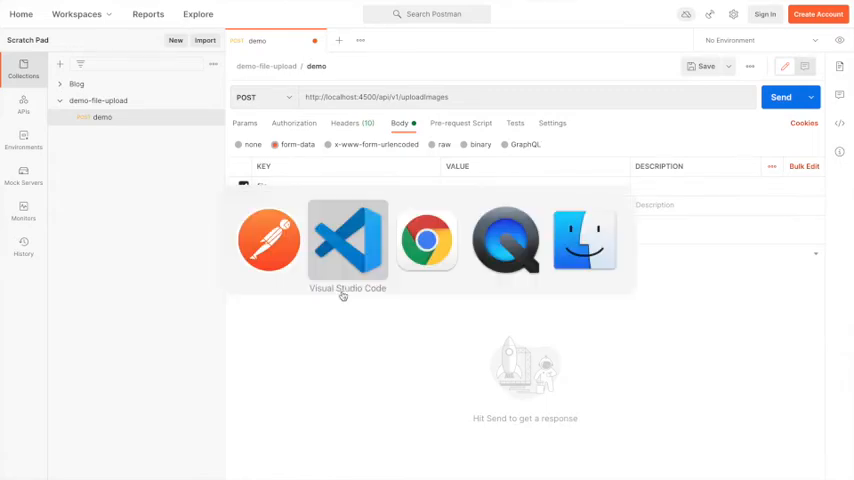
pyautogui.click(347, 240)
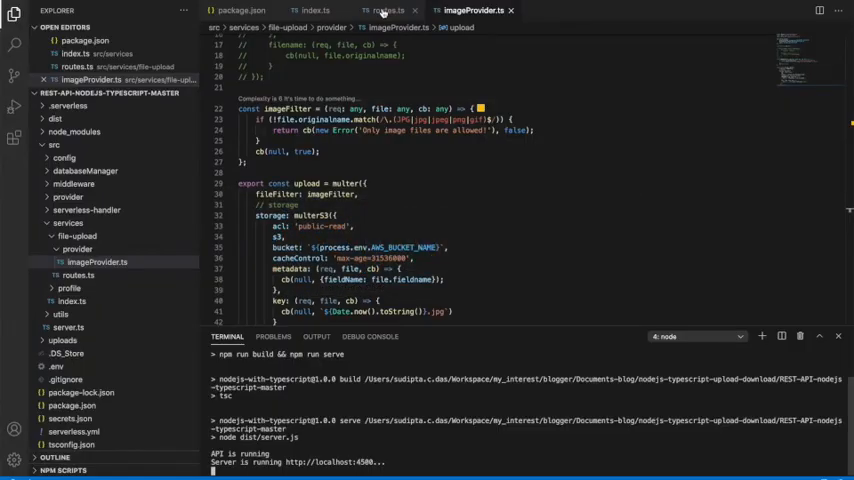
pyautogui.scroll(-3)
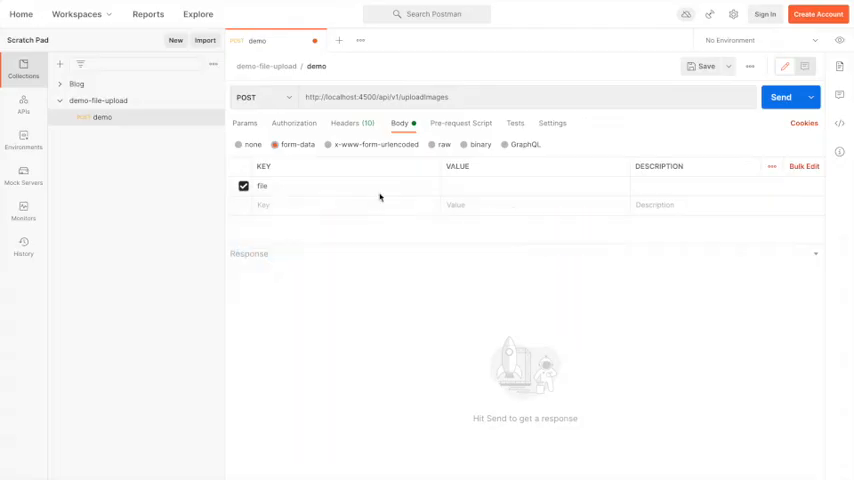
pyautogui.click(421, 187)
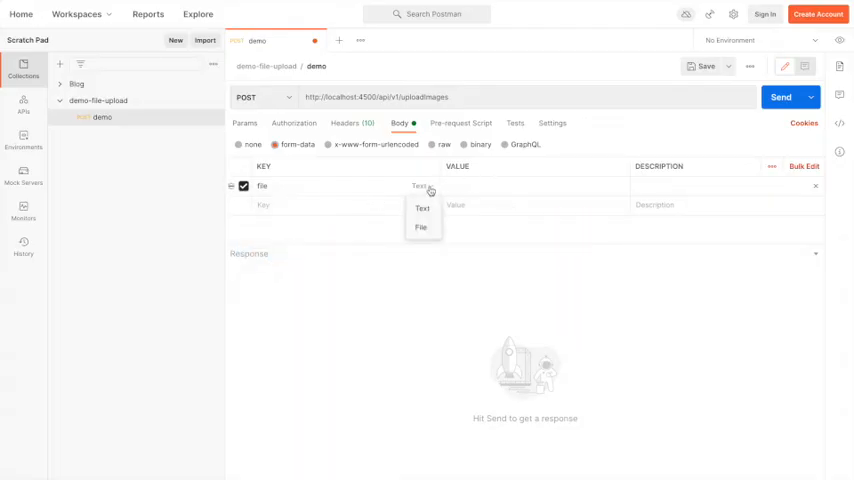
pyautogui.click(421, 227)
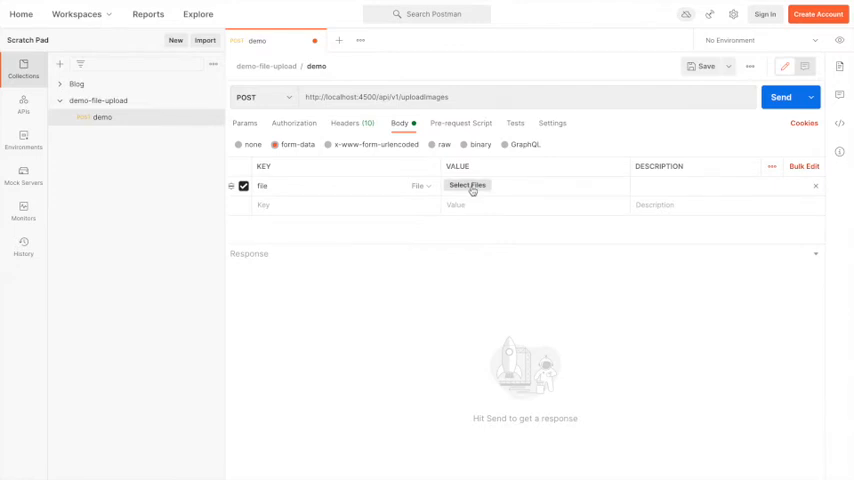
# Attach Happy.jpg to the file field and send the upload request
pyautogui.click(467, 185)
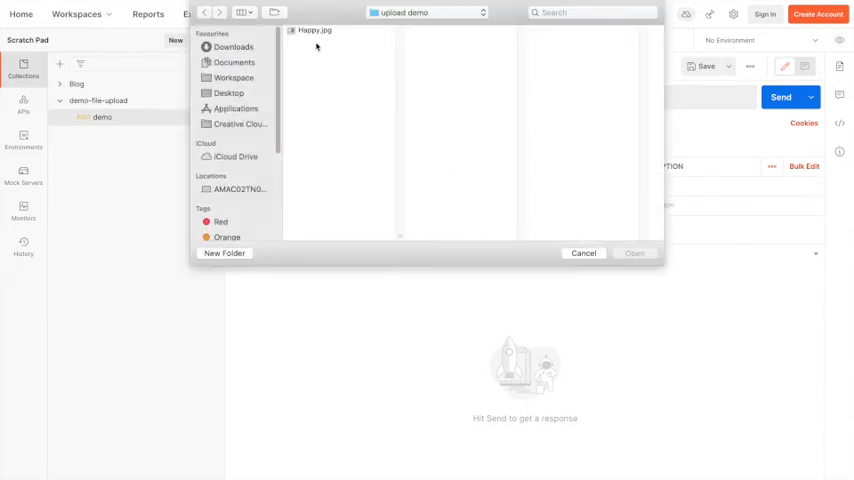
pyautogui.click(314, 30)
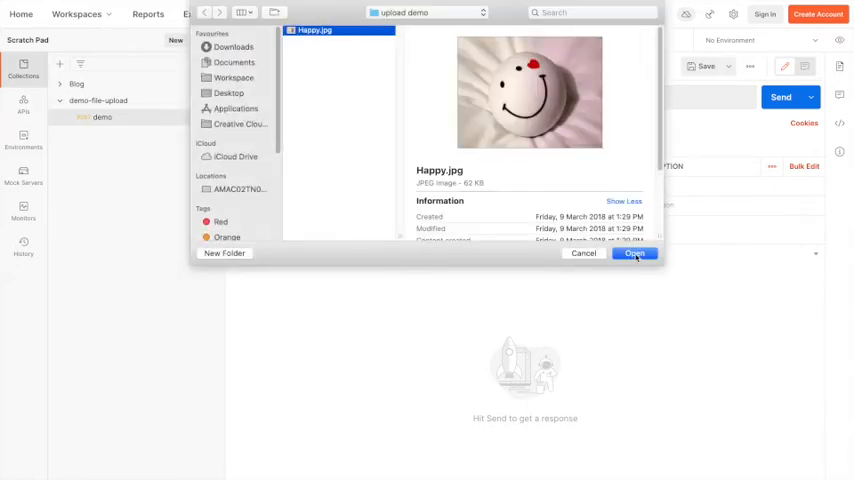
pyautogui.click(635, 253)
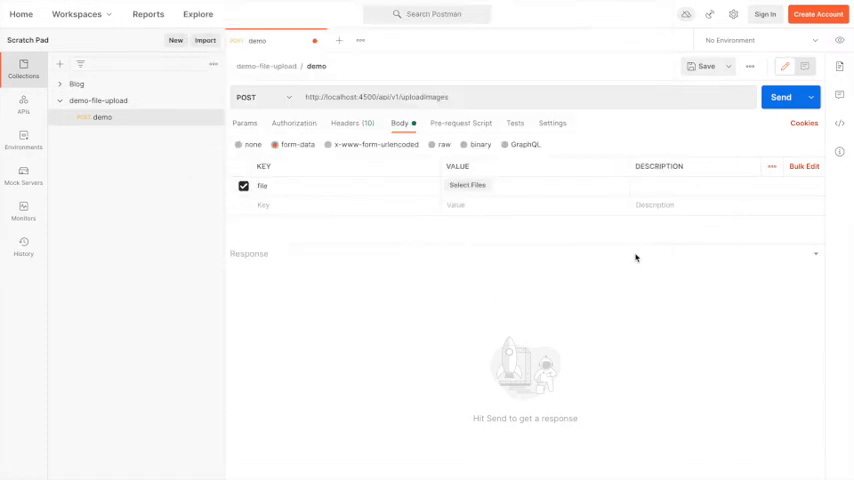
pyautogui.click(467, 185)
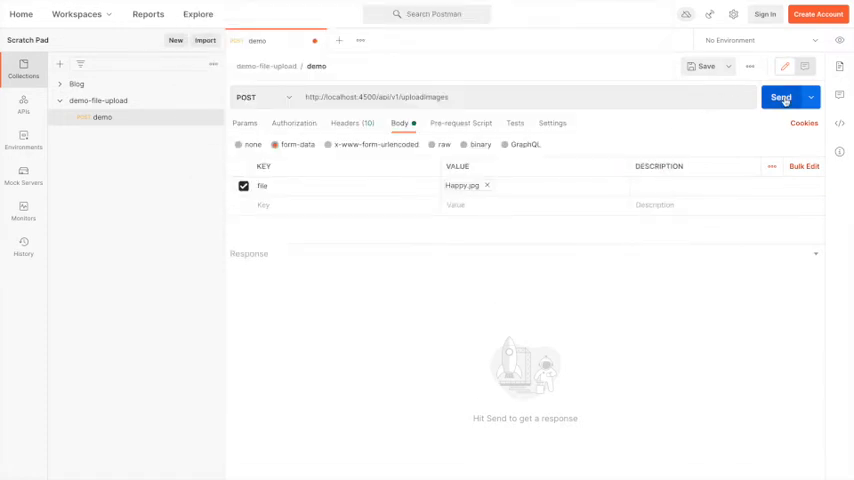
pyautogui.click(781, 96)
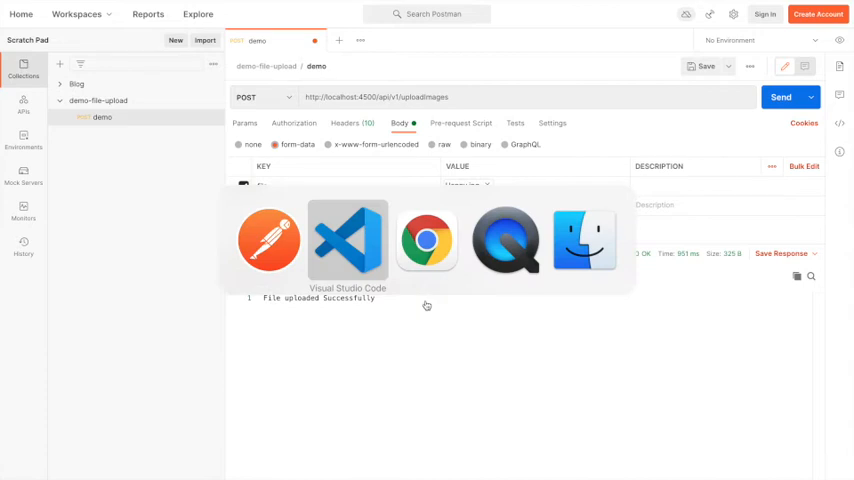
# Find 1613892143568.jpg in the node-file-upload-demo bucket, then revisit imageProvider's key naming
pyautogui.click(427, 240)
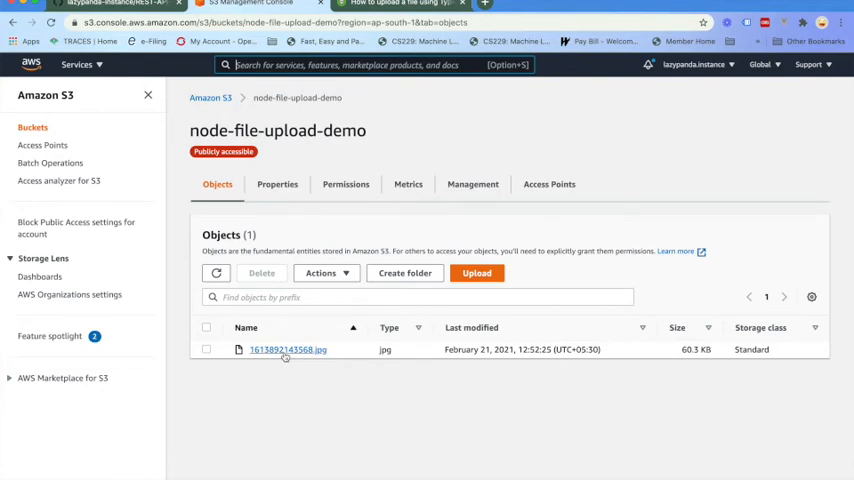
pyautogui.click(288, 349)
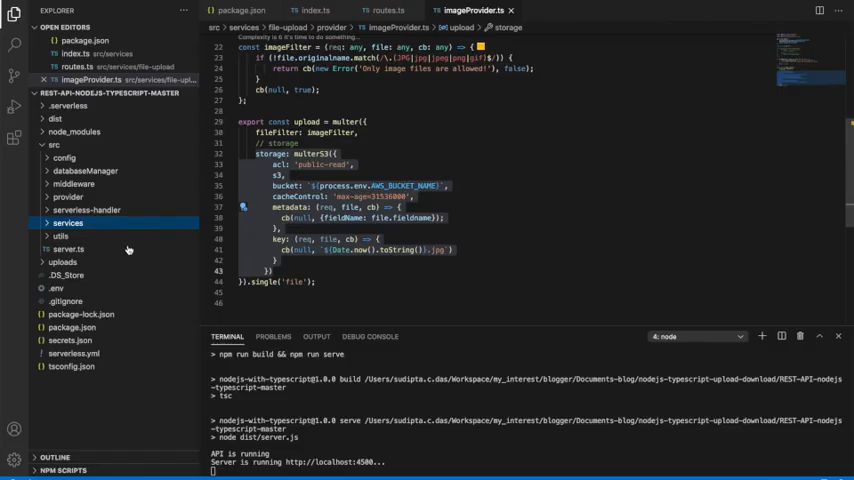
# Comment out the multerS3 block in favour of diskStorage into uploads, and run npm run start
pyautogui.click(62, 261)
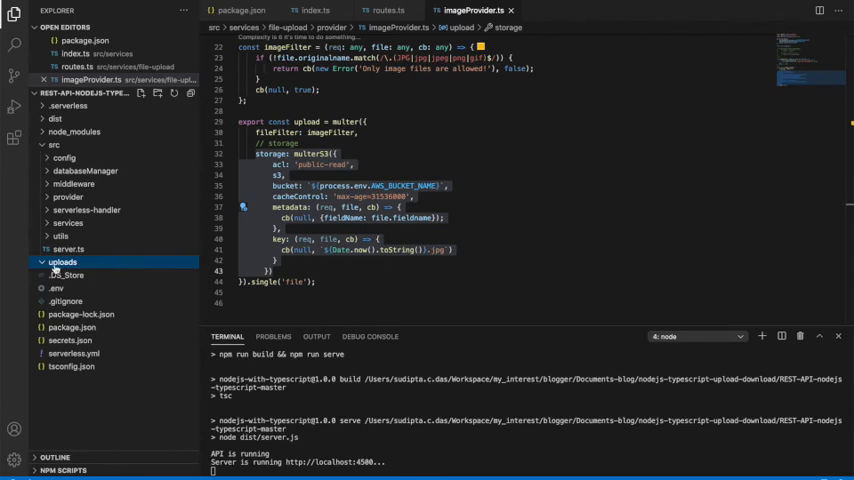
pyautogui.moveTo(62, 262)
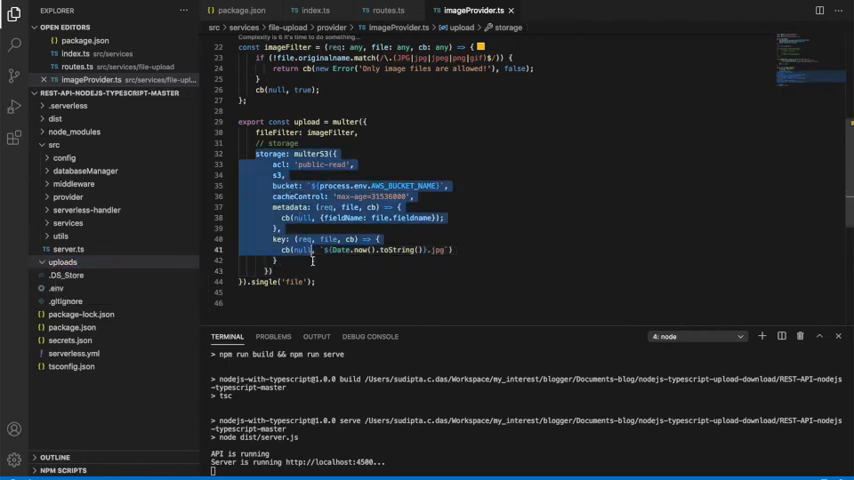
pyautogui.press('ctrl+/')
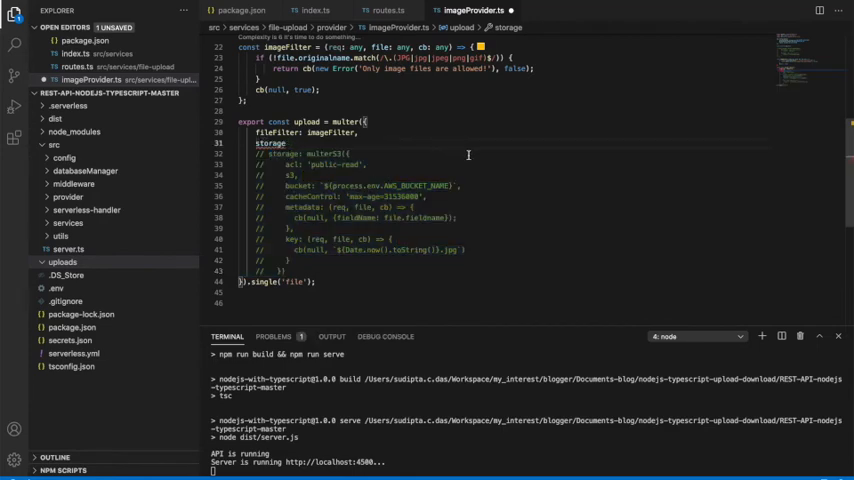
pyautogui.scroll(3)
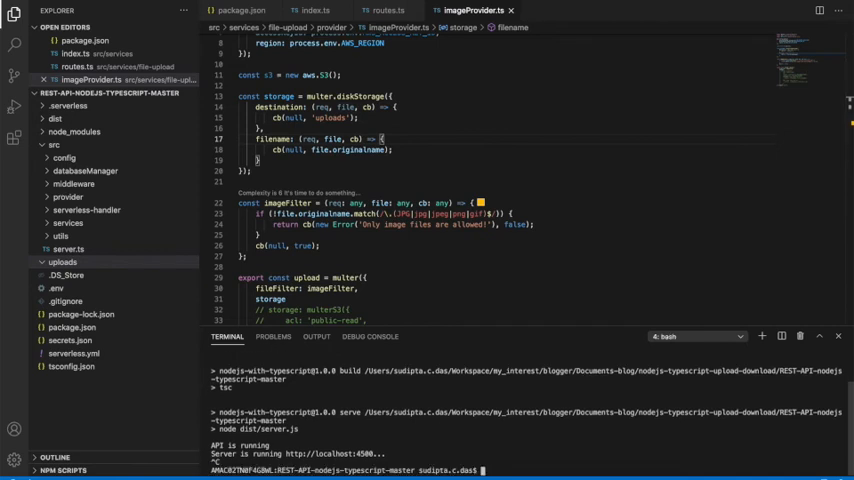
pyautogui.write('npm run start')
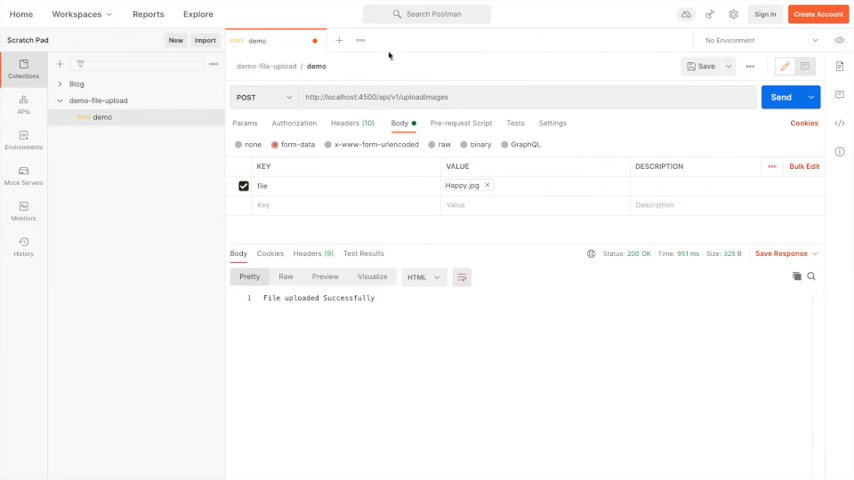
pyautogui.moveTo(348, 123)
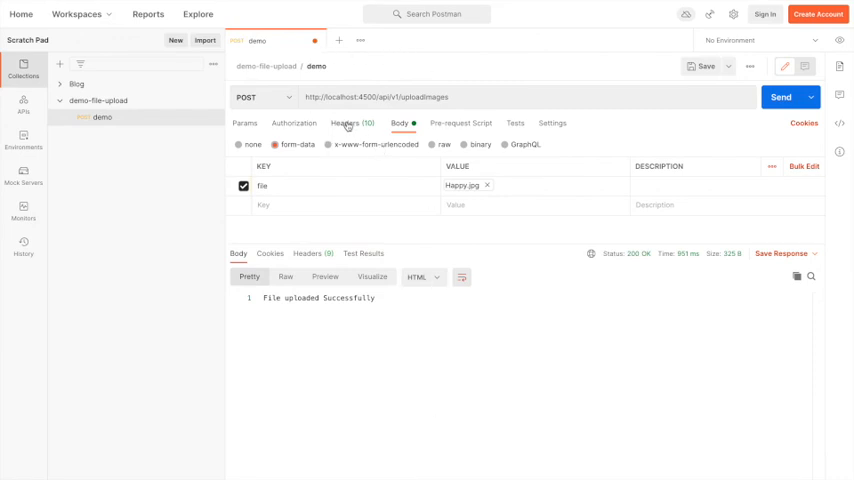
# Check the request headers, then reattach Happy.jpg as the form-data file and resend
pyautogui.click(345, 123)
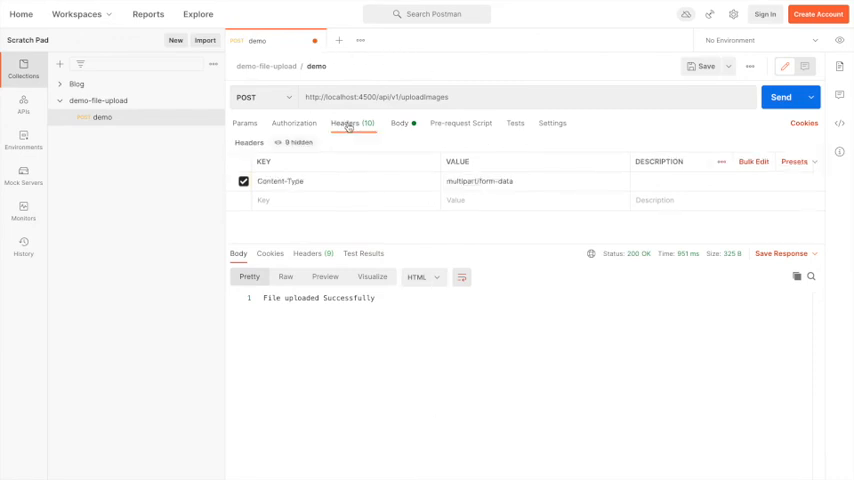
pyautogui.click(398, 123)
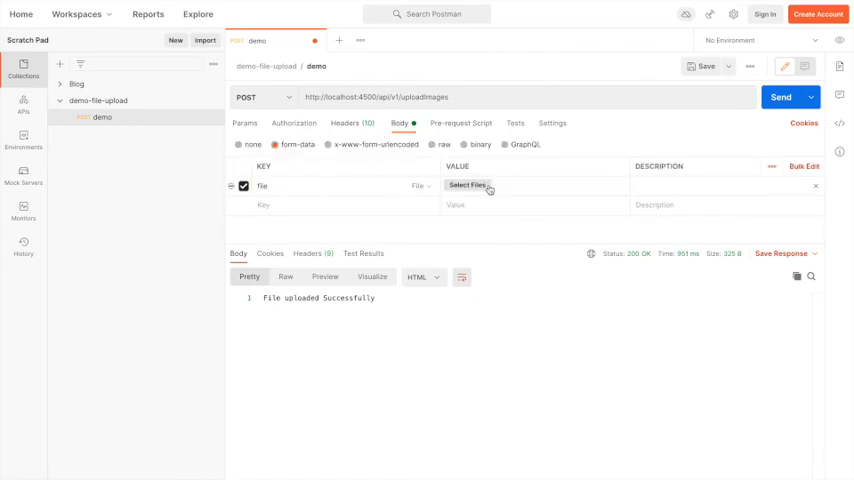
pyautogui.click(467, 185)
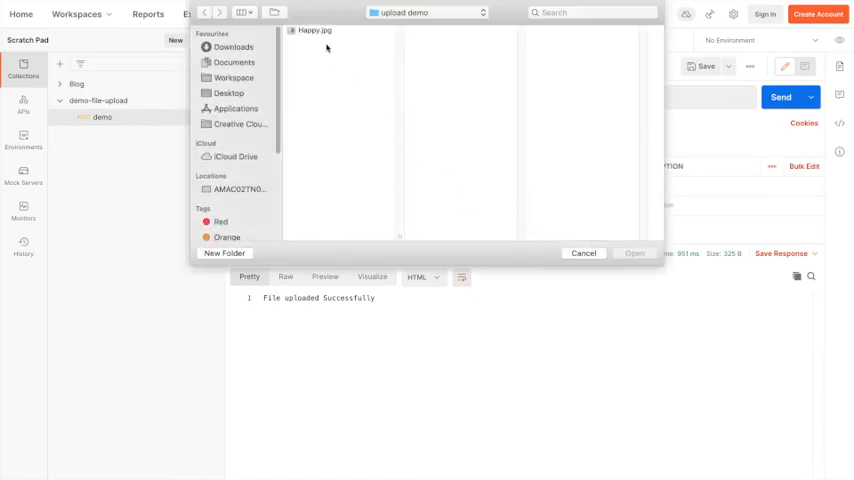
pyautogui.click(583, 252)
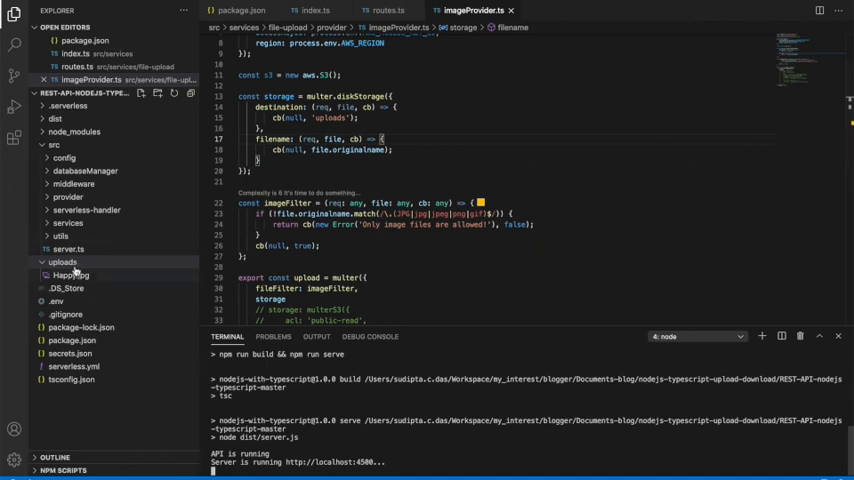
# Preview Happy.jpg from the uploads folder, showing the saved smiley-face image
pyautogui.click(70, 288)
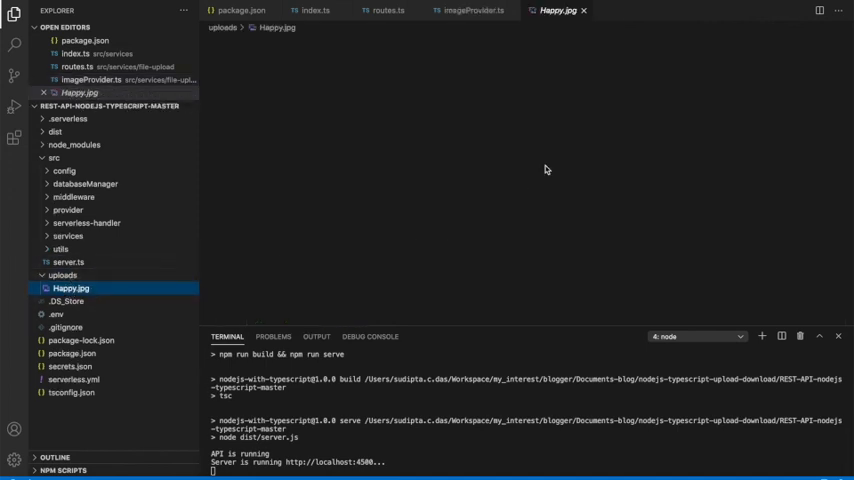
pyautogui.click(71, 288)
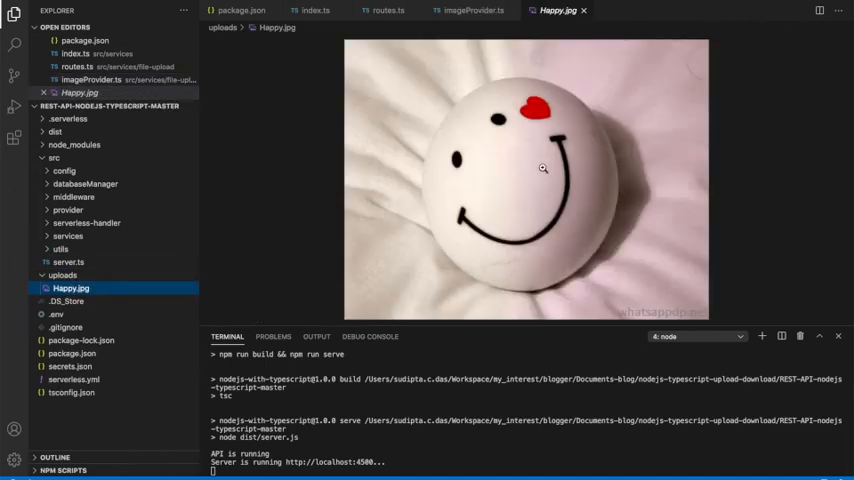